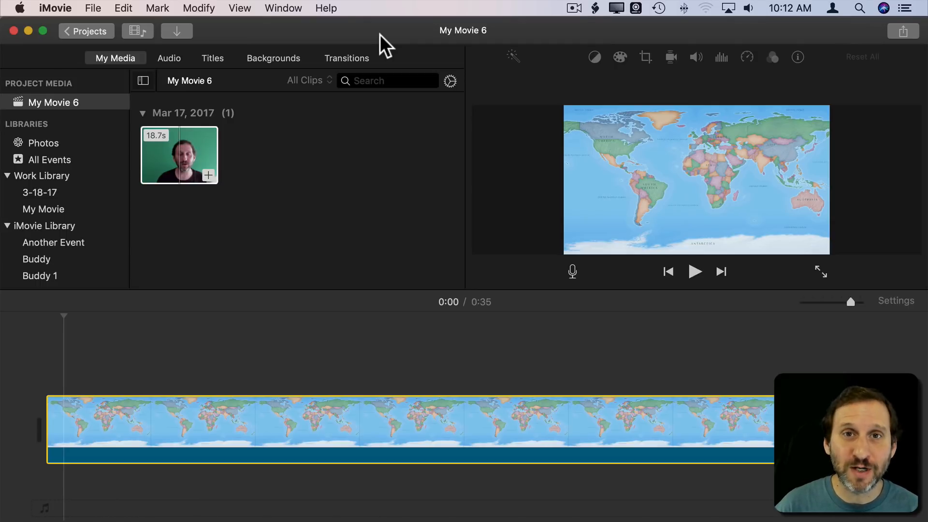
mouse_move(222, 112)
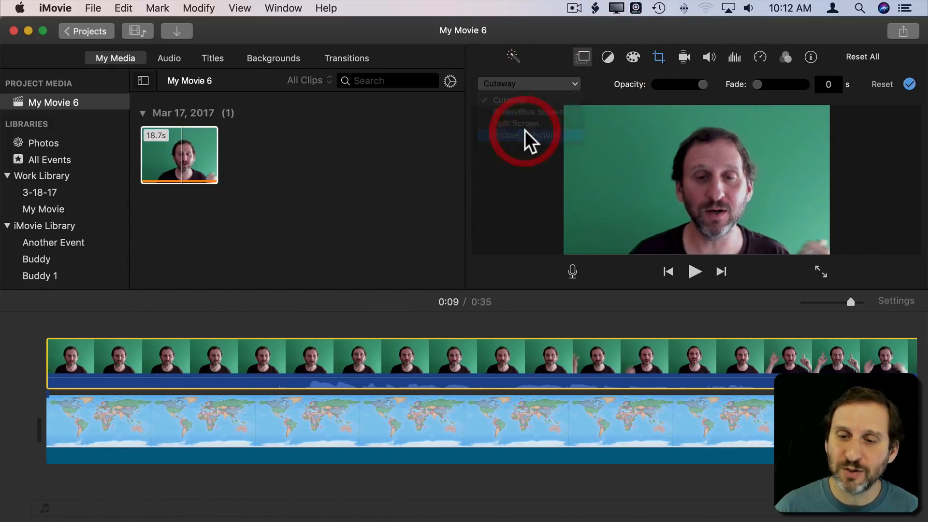
Apply the Green/Blue Screen overlay to the presenter clip above the world map
click(521, 135)
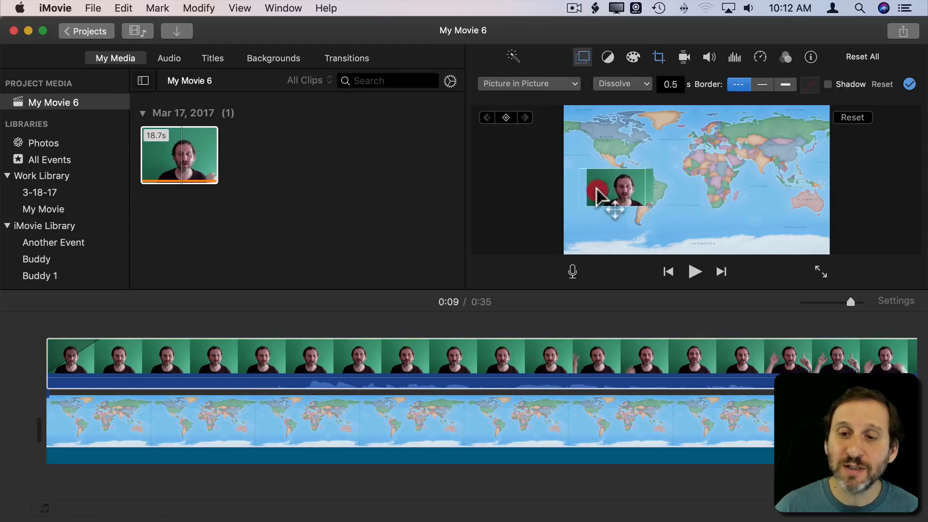
click(528, 83)
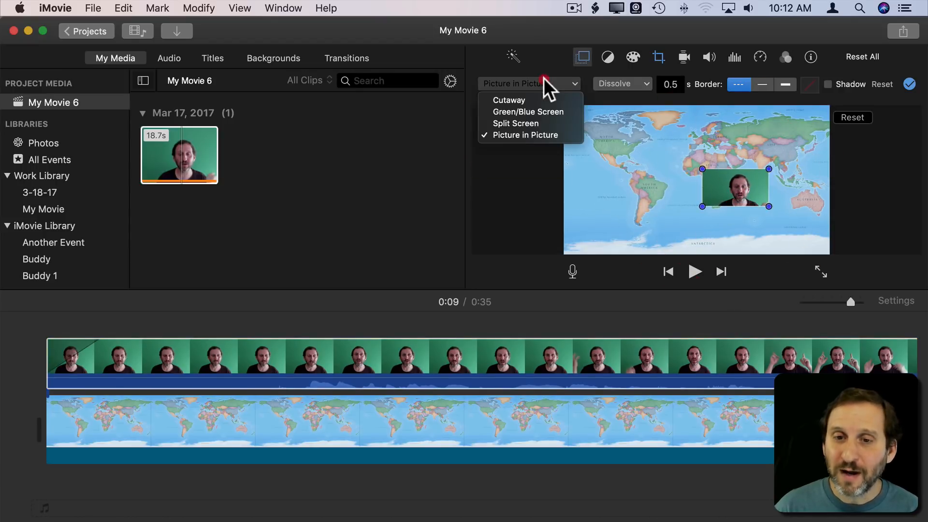
click(528, 111)
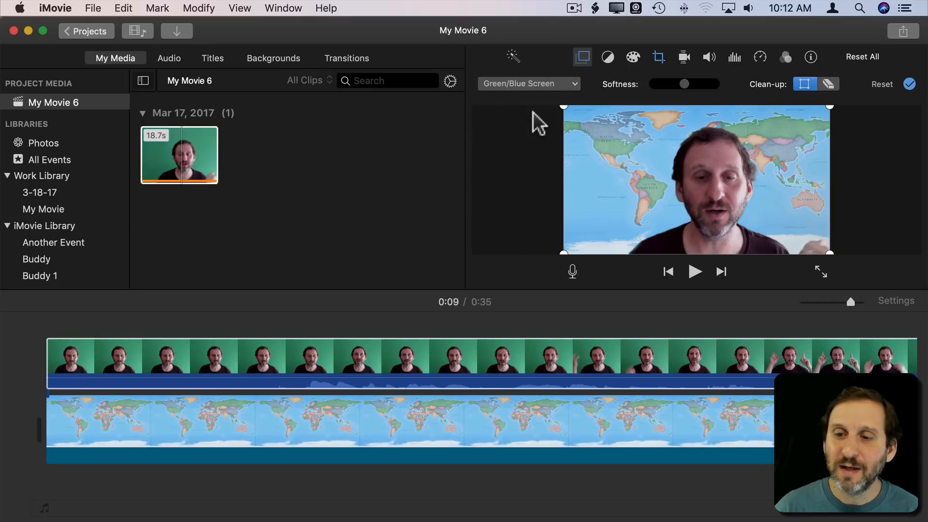
mouse_move(799, 204)
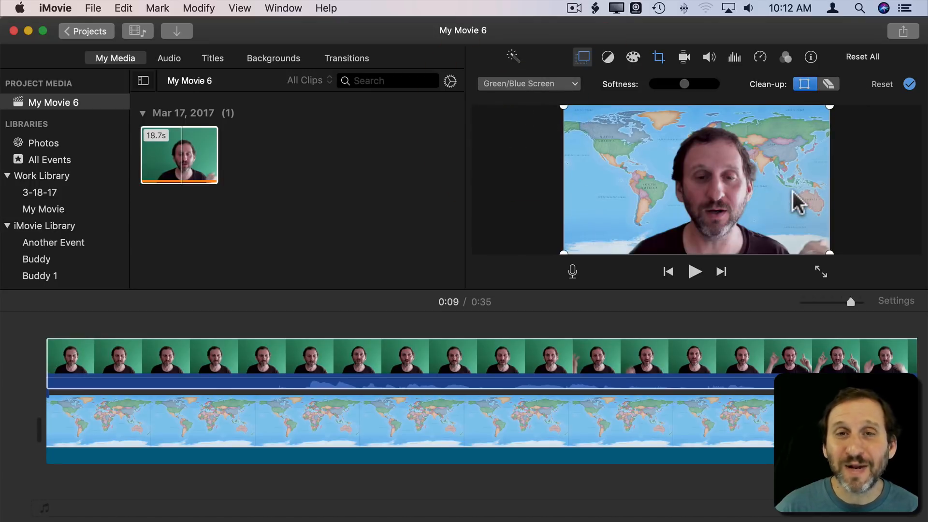
mouse_move(704, 172)
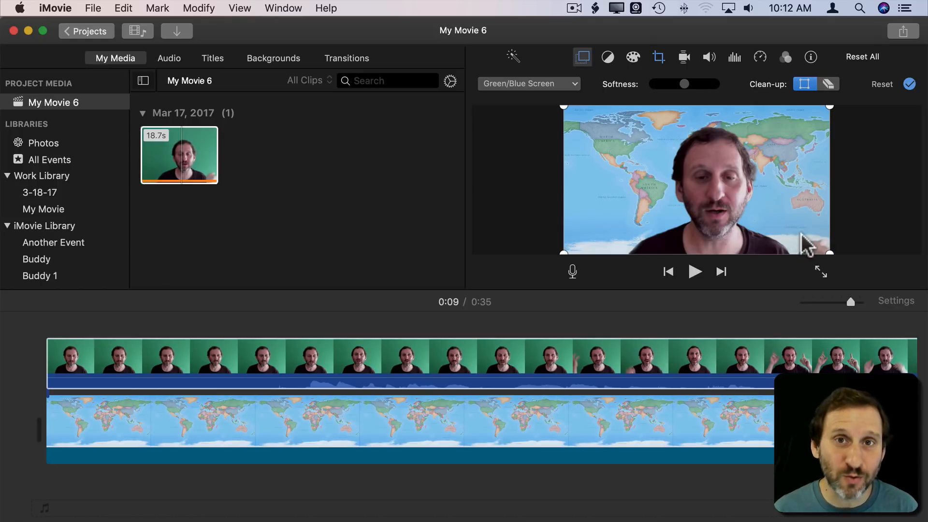
mouse_move(733, 165)
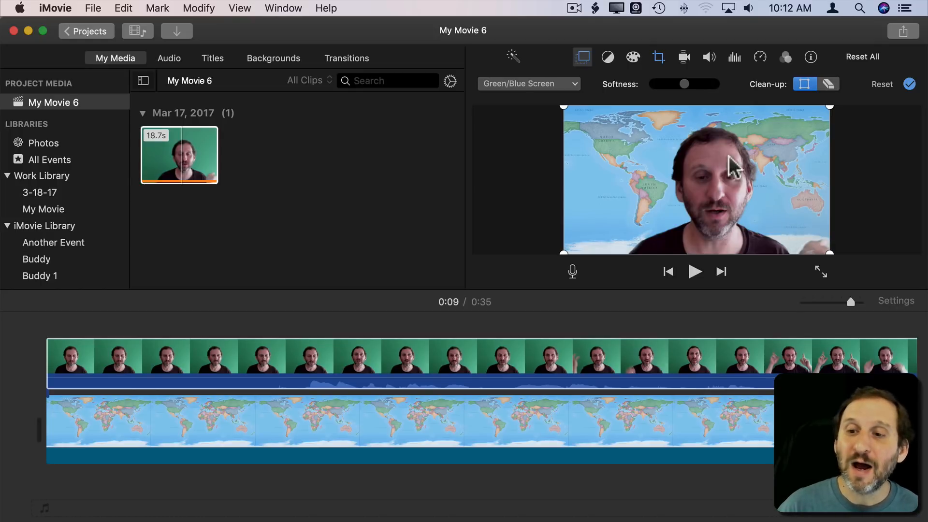
mouse_move(719, 190)
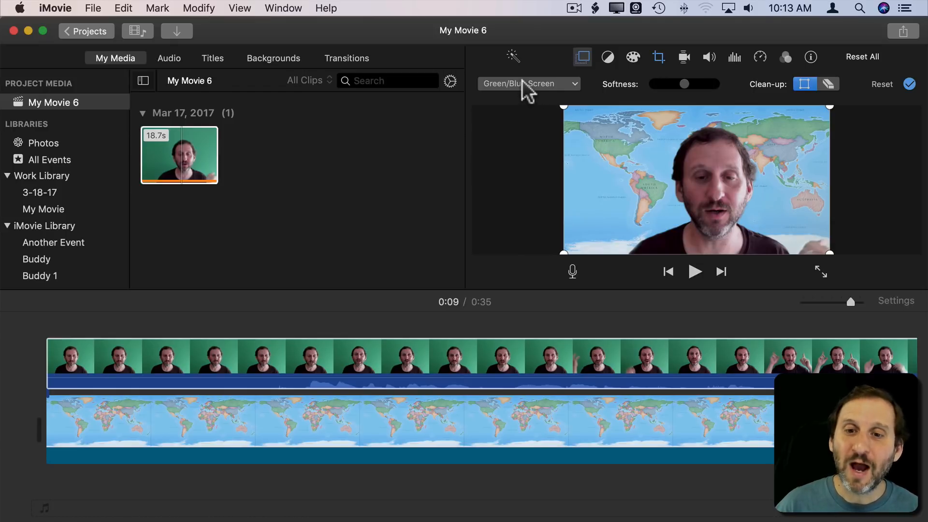
Switch the presenter clip's overlay style to Picture in Picture
click(526, 83)
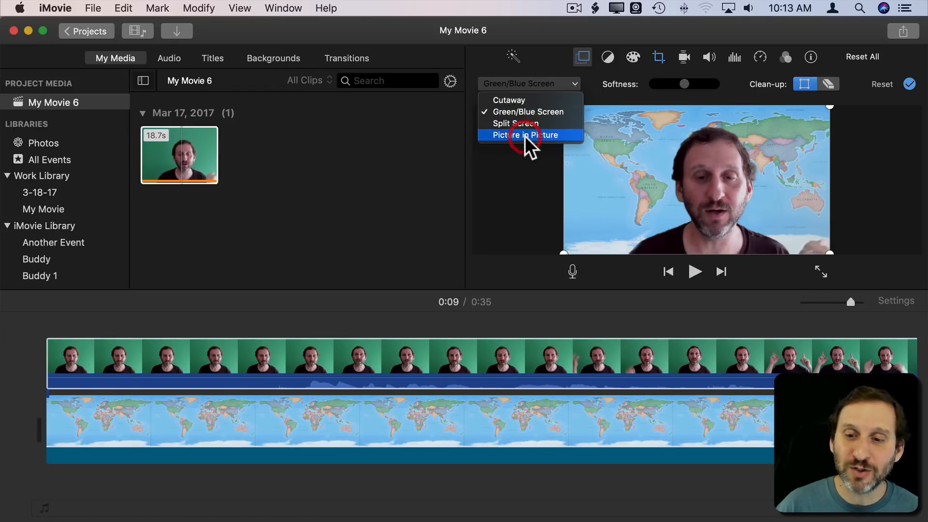
click(524, 135)
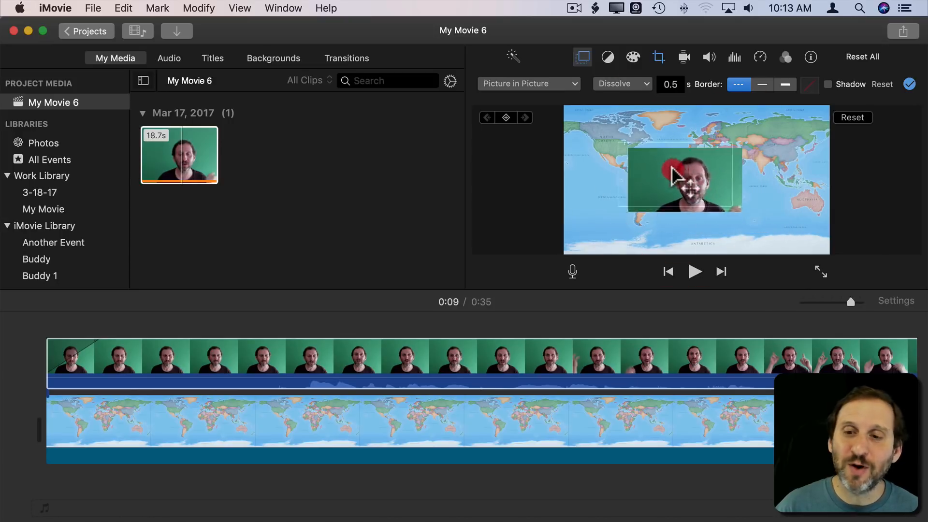
Move the presenter inset into the bottom-right corner of the world map
drag(680, 181, 627, 160)
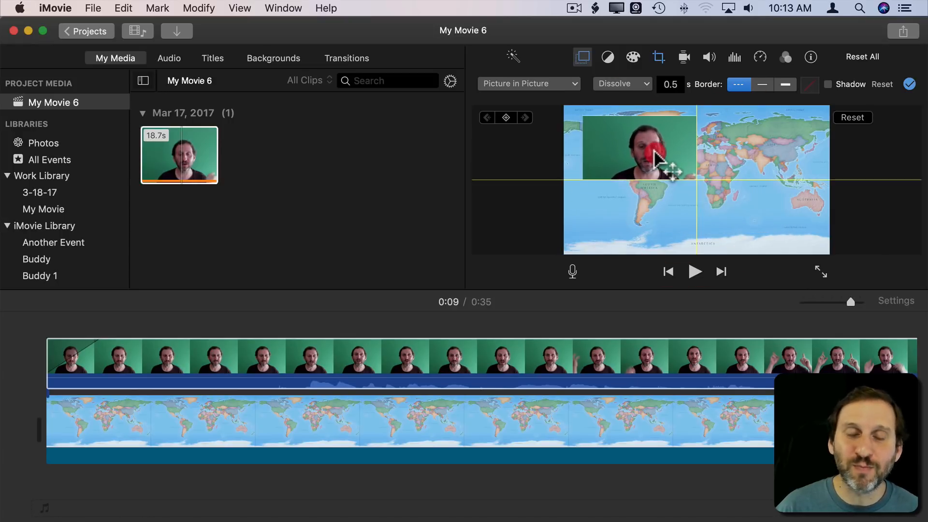
drag(627, 145, 695, 148)
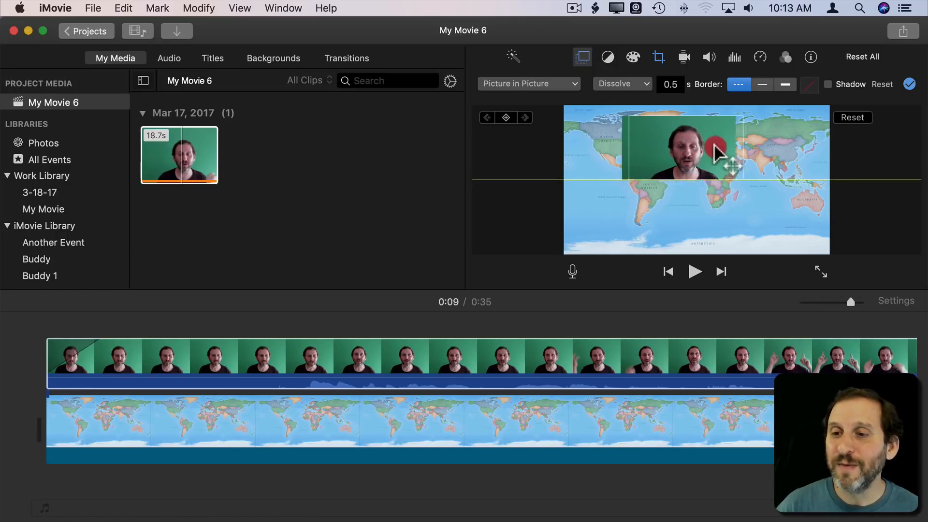
drag(694, 151, 716, 198)
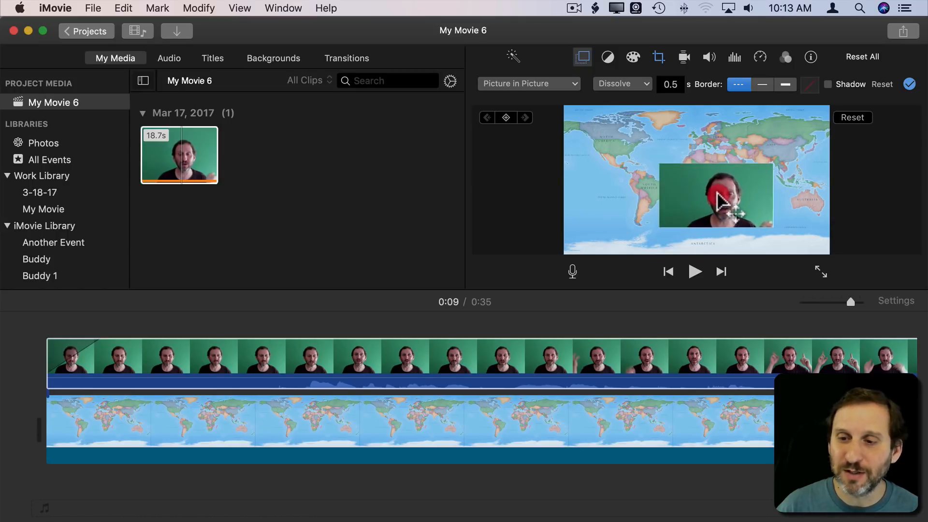
drag(715, 196, 774, 228)
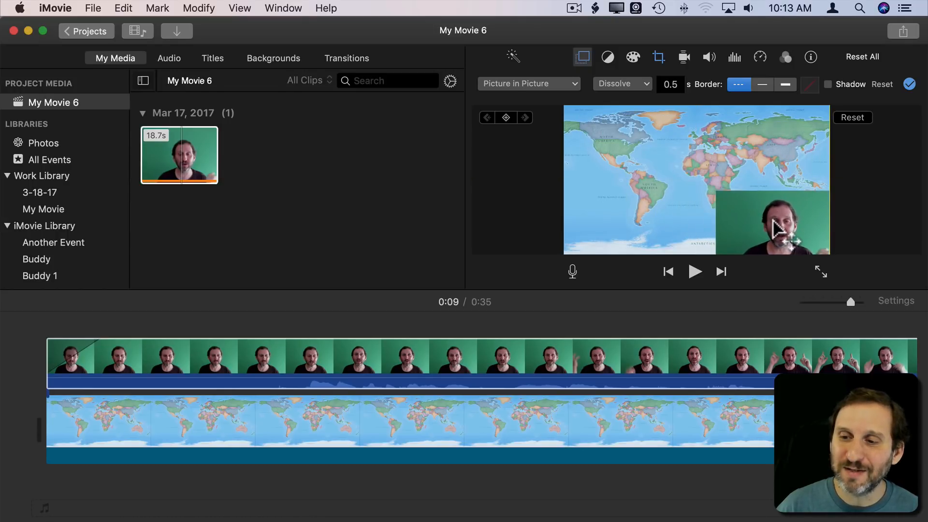
click(769, 222)
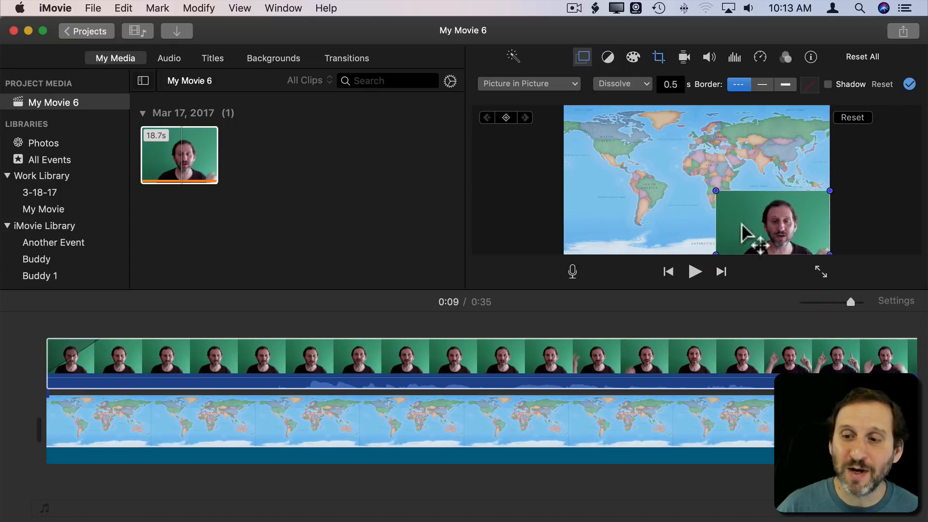
mouse_move(780, 294)
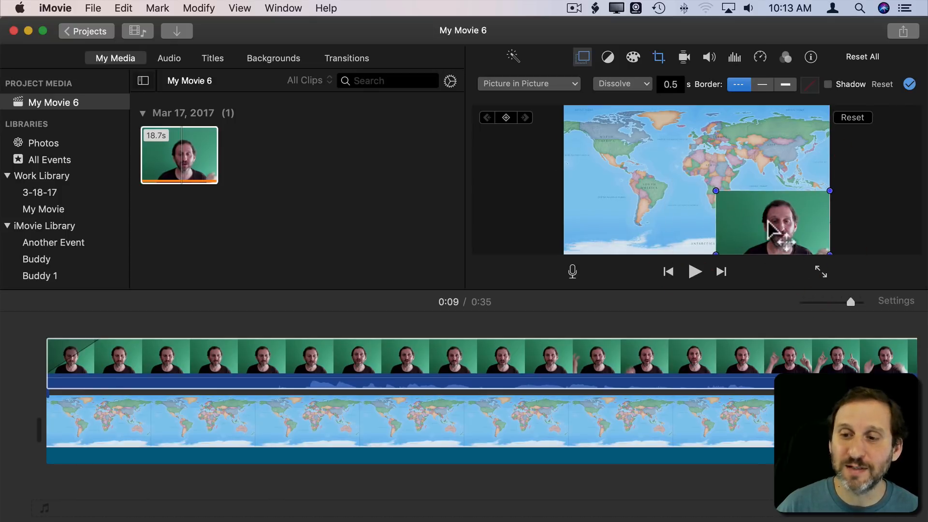
mouse_move(707, 248)
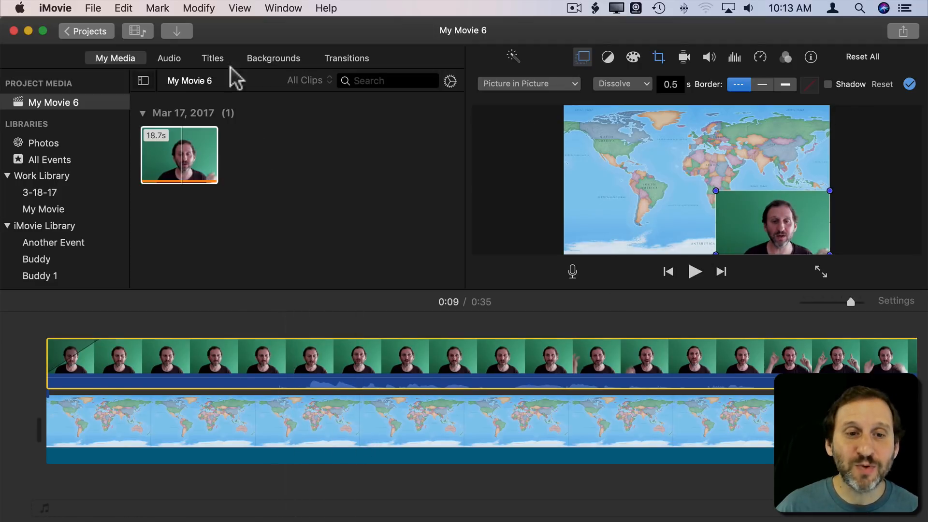
Replace the world map clip with the solid Green background from Backgrounds
click(272, 58)
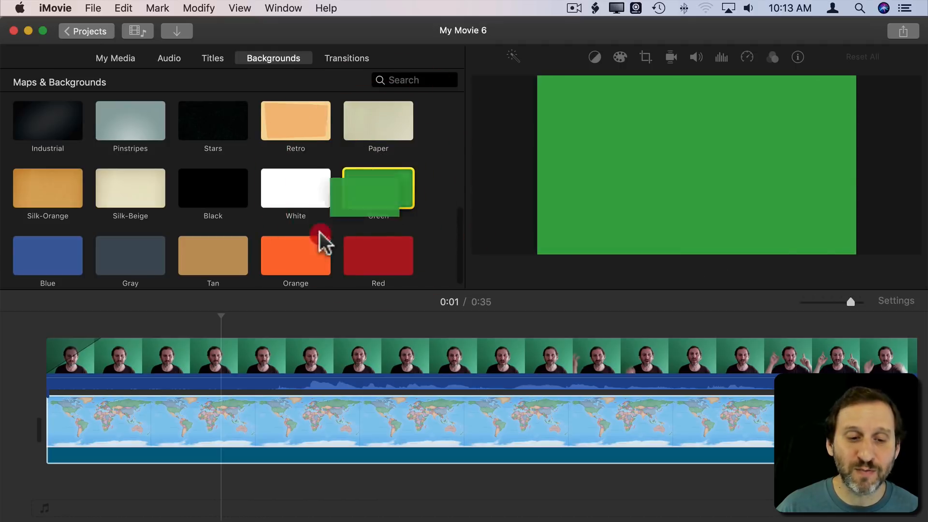
click(104, 426)
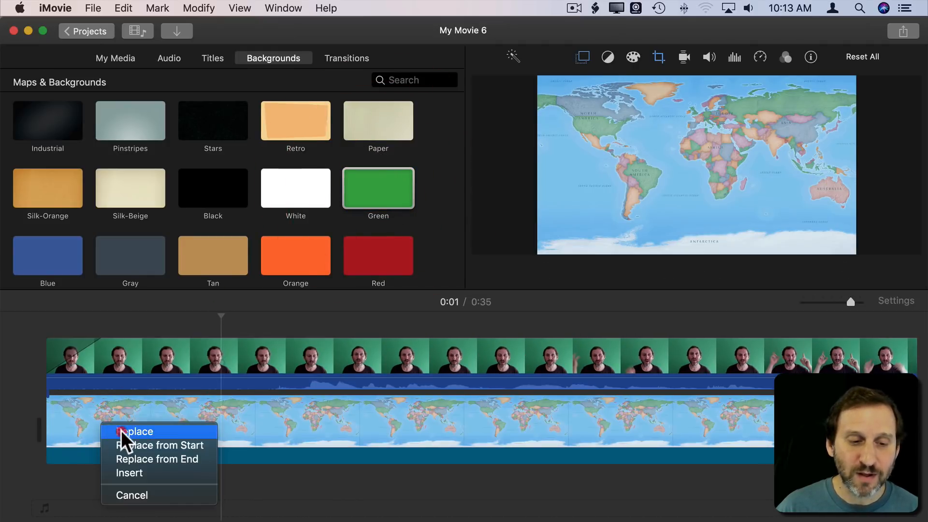
click(136, 431)
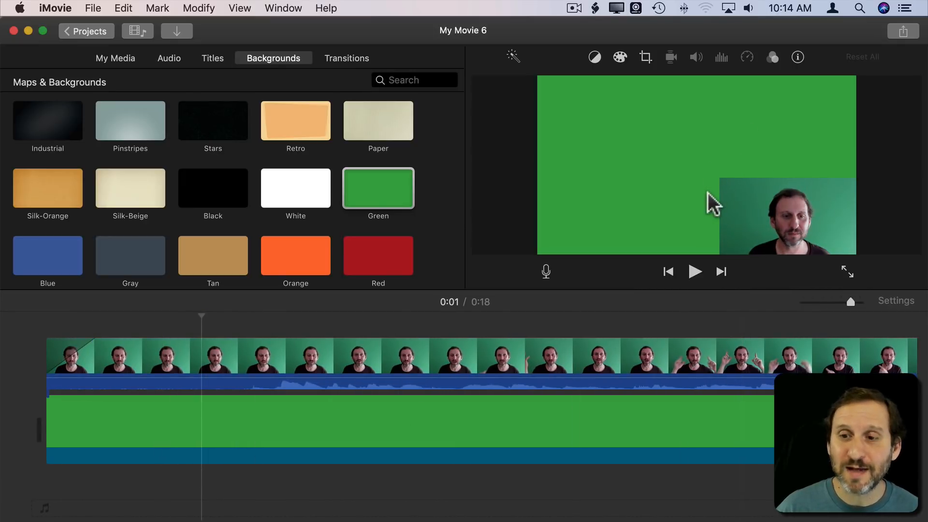
mouse_move(702, 142)
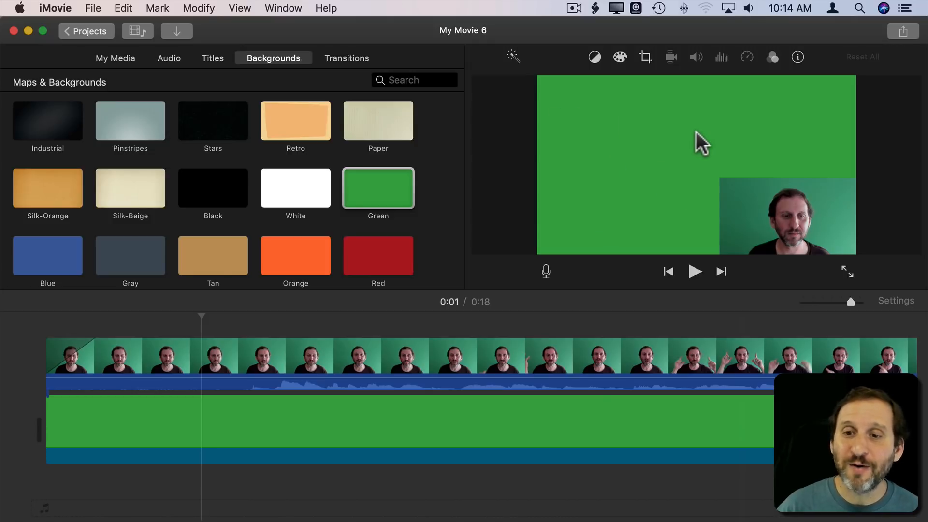
Start a File export of the movie, keeping the 720p resolution
click(92, 8)
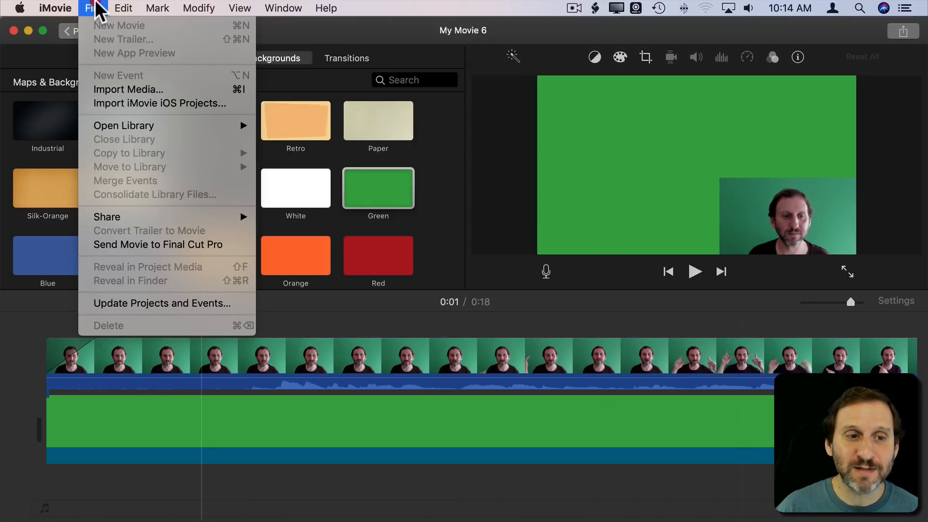
click(107, 216)
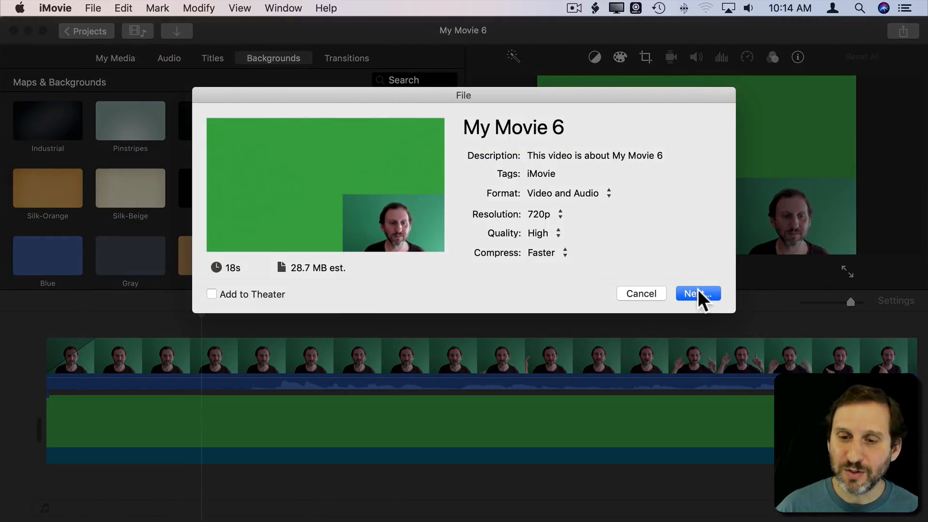
click(559, 213)
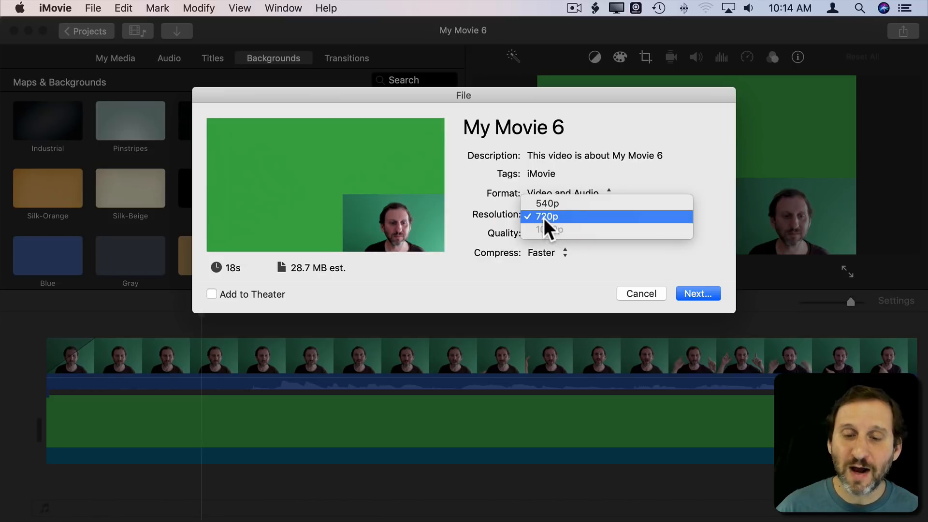
mouse_move(450, 243)
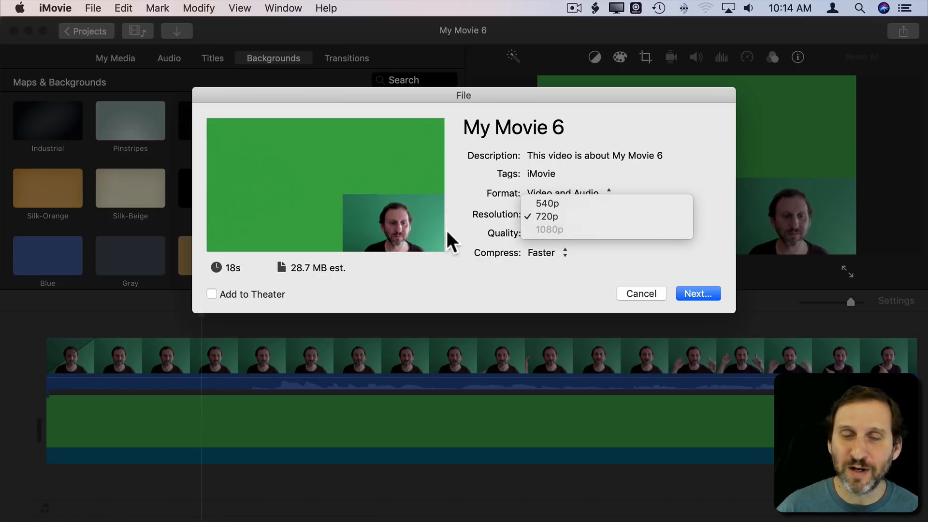
click(547, 215)
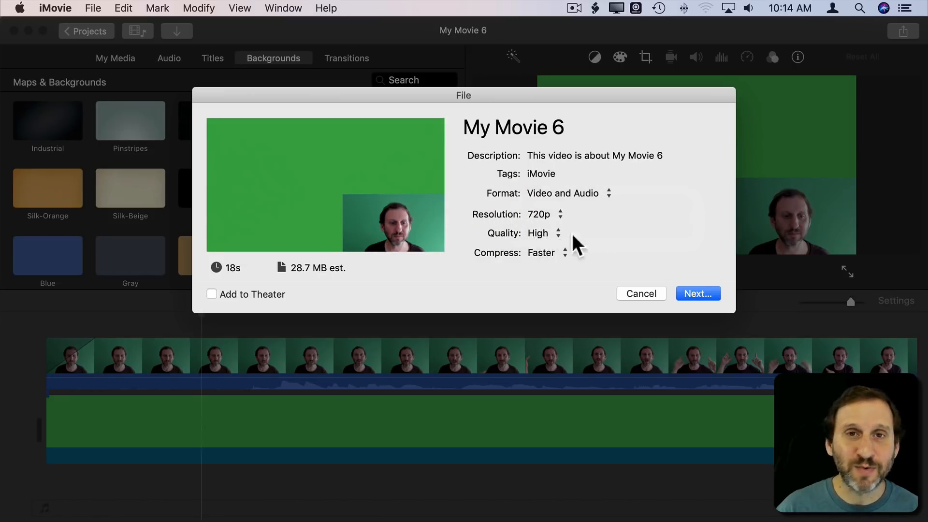
mouse_move(630, 290)
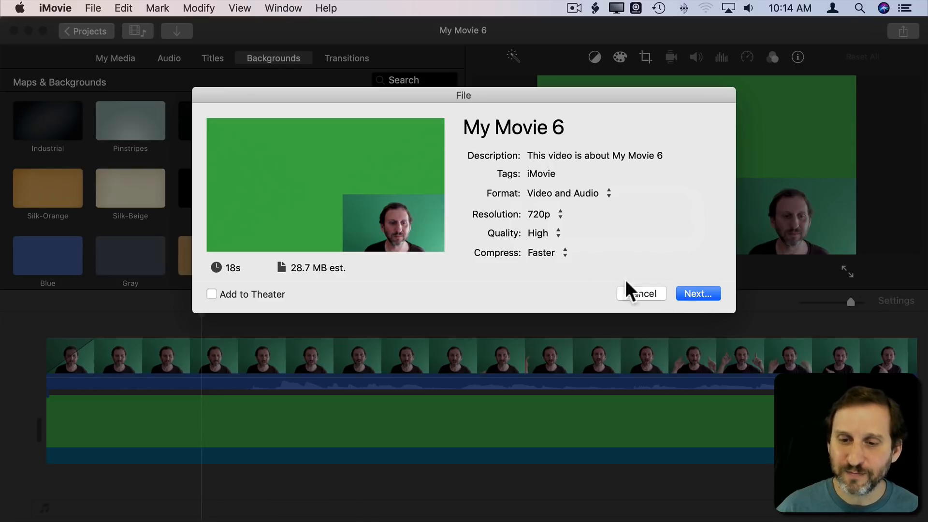
mouse_move(661, 278)
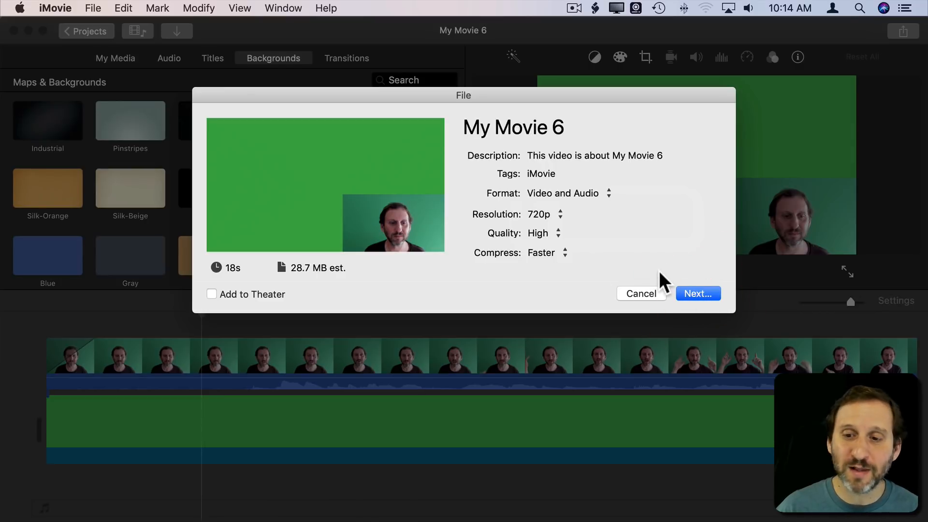
Save the export as 'Green' on the Desktop
click(698, 294)
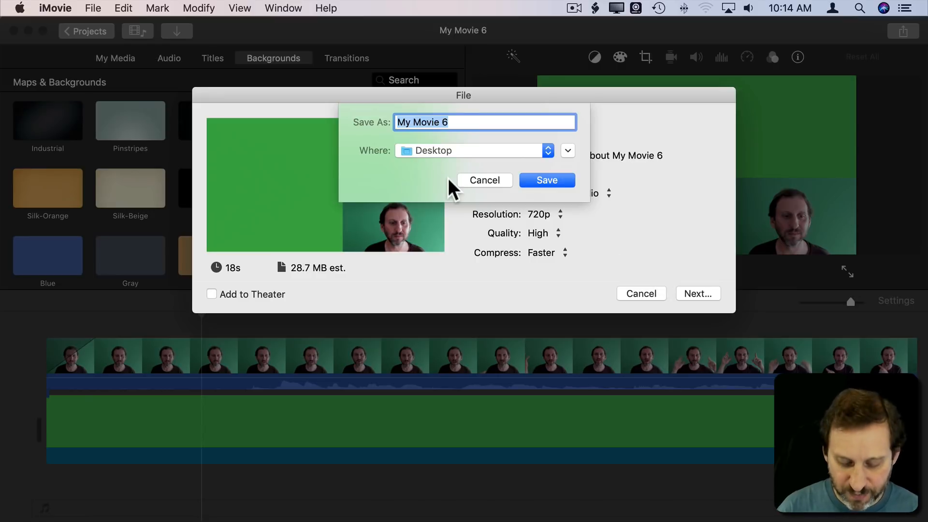
text(Green)
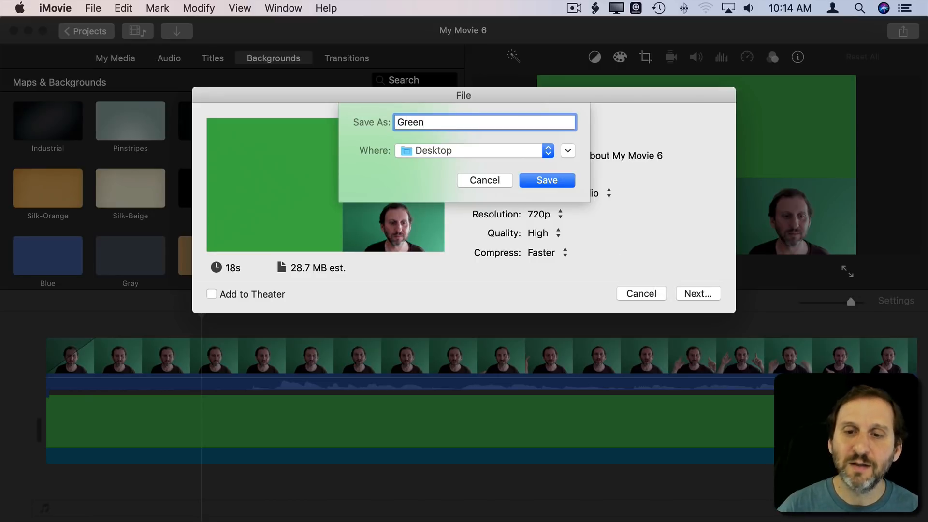
click(484, 180)
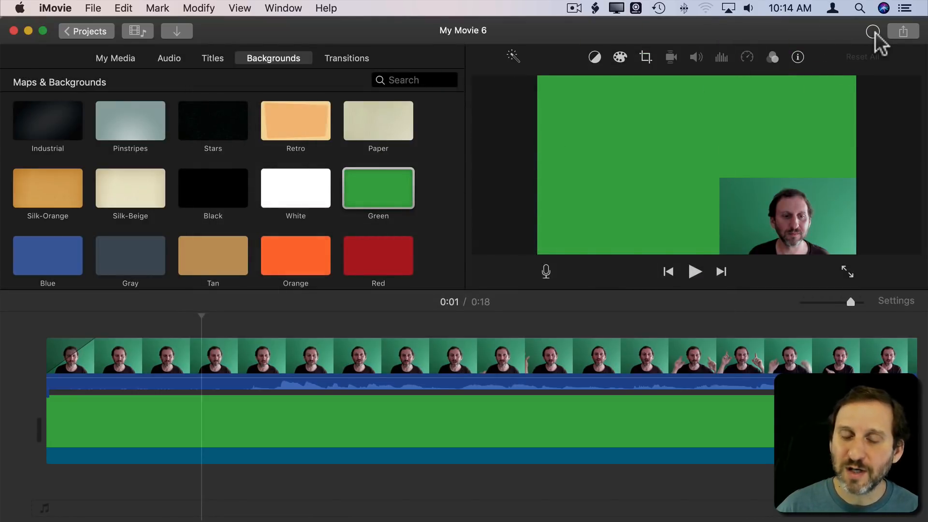
mouse_move(872, 32)
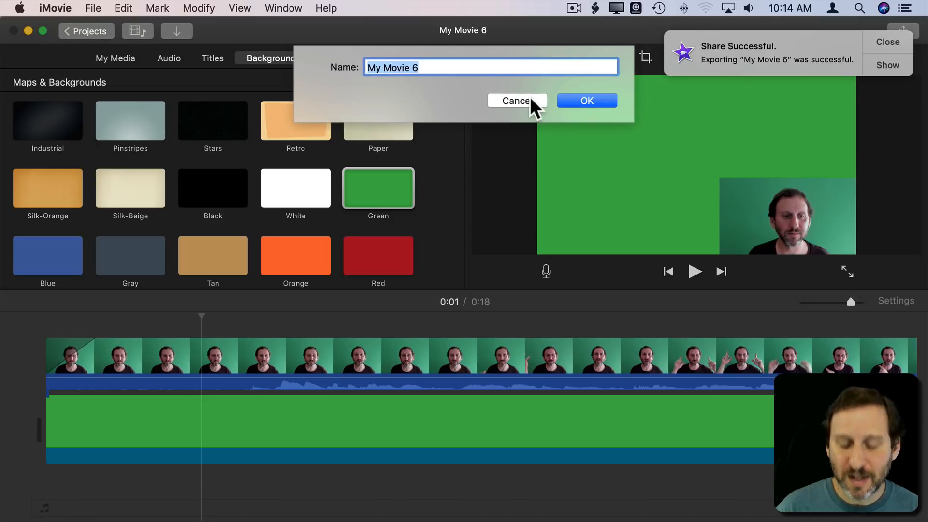
Rename the project to 'Green Corner'
text(Green Corner)
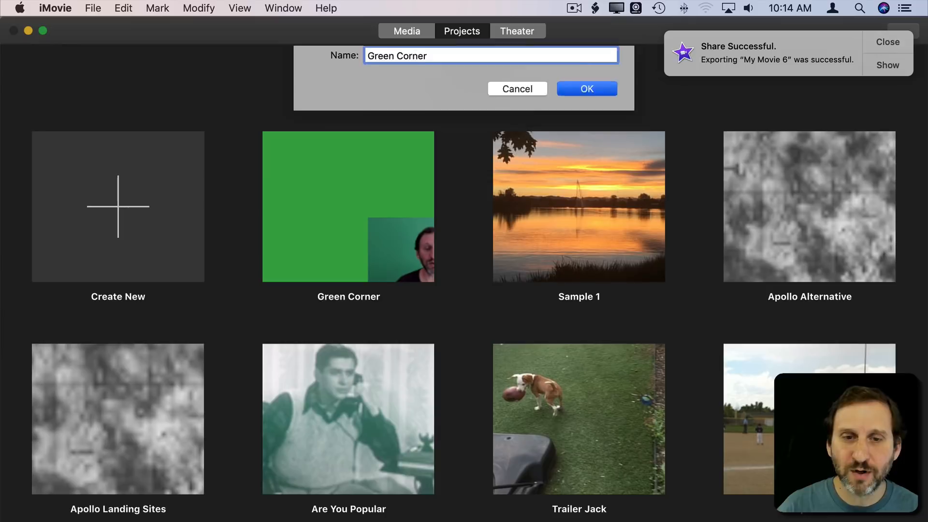
click(118, 205)
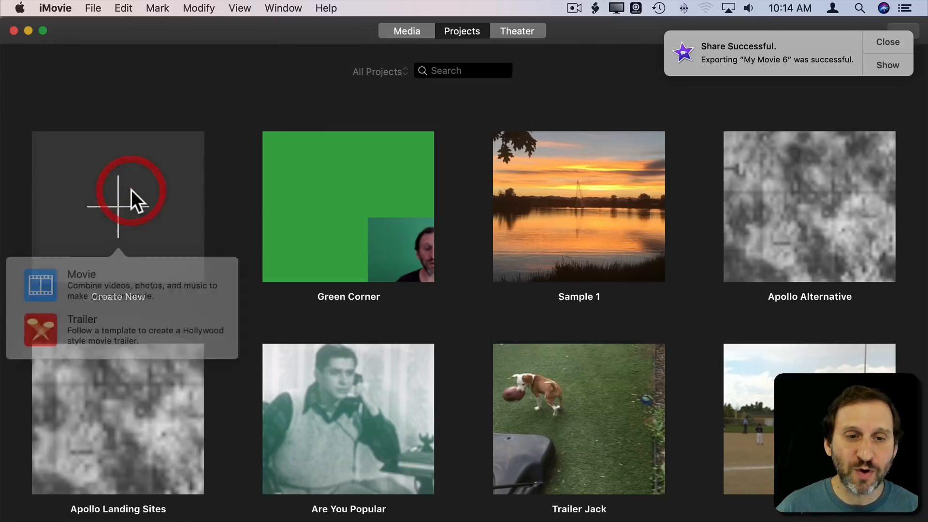
Create a new empty Movie project in iMovie Library
click(81, 274)
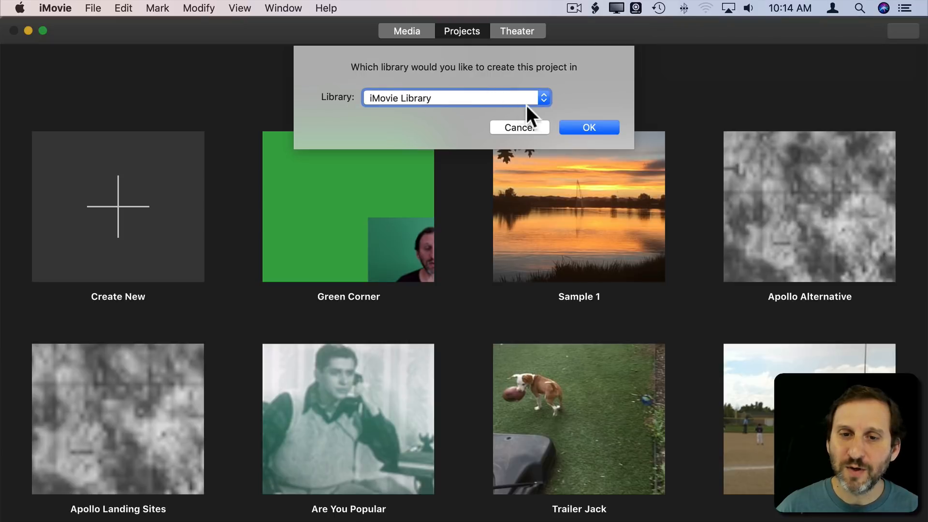
click(587, 127)
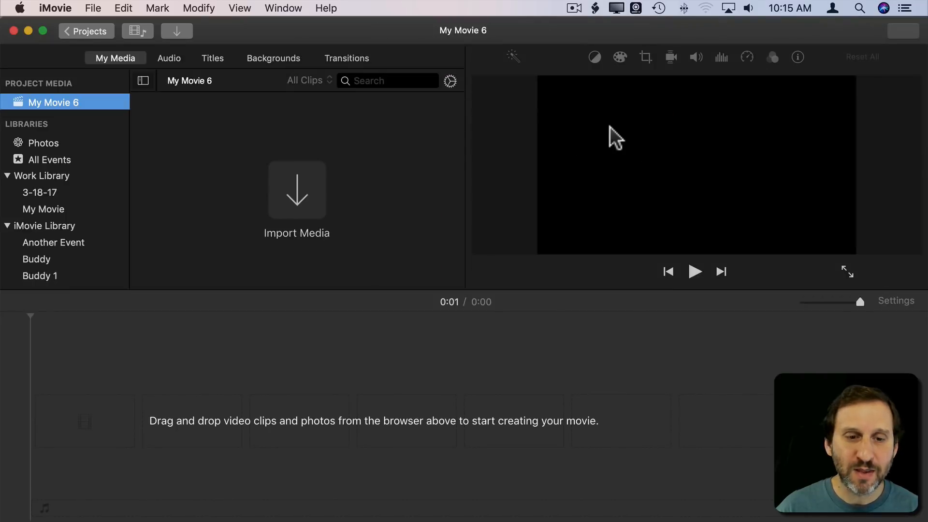
Layer the green-screen presenter clip above the Educational Still world map background
click(273, 58)
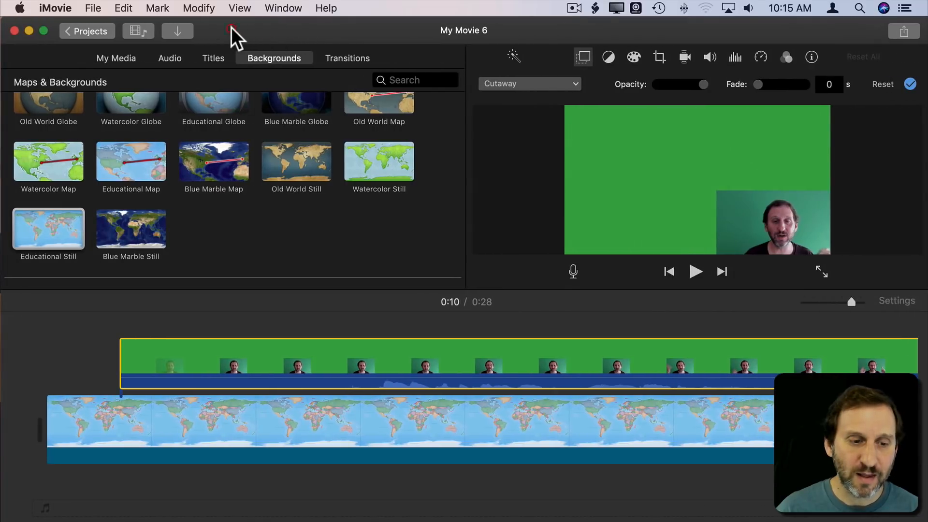
click(142, 364)
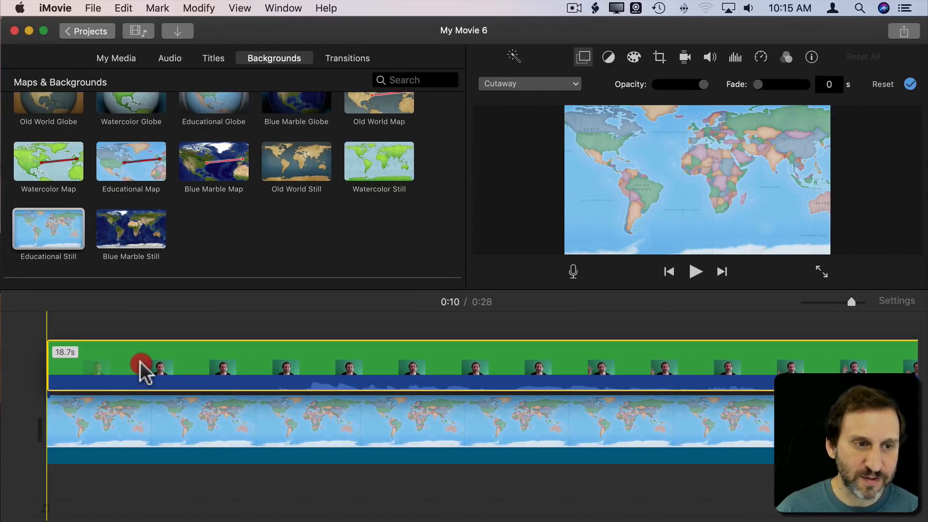
click(429, 379)
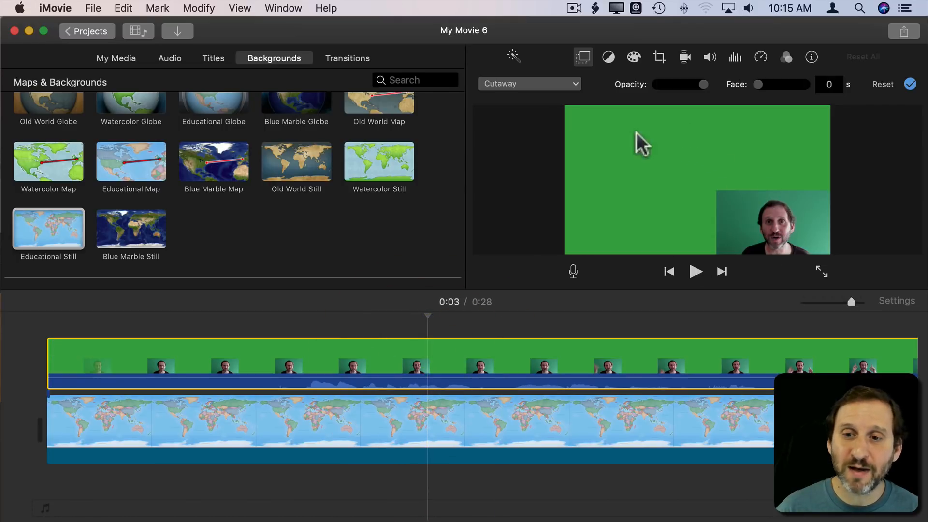
Key out the green with Green/Blue Screen and Clean-up, leaving the presenter bottom-right over the map
click(529, 83)
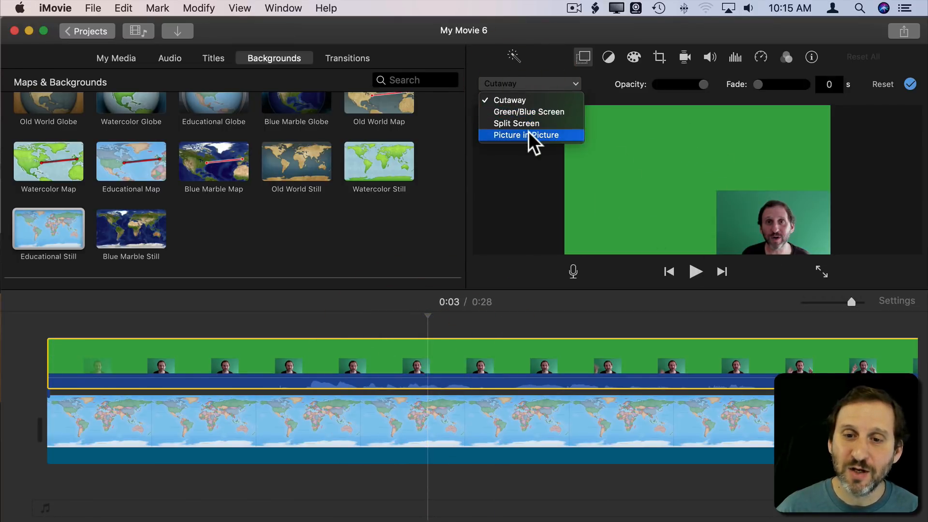
click(529, 112)
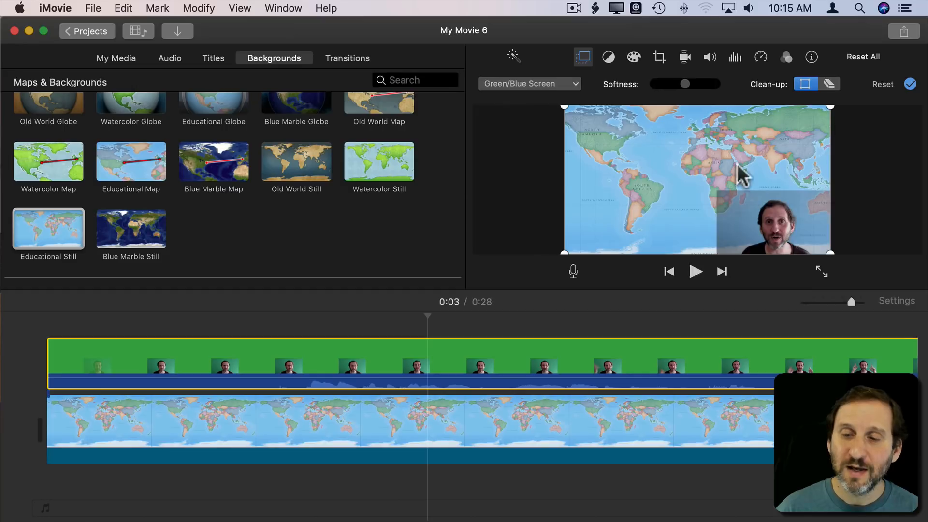
mouse_move(817, 206)
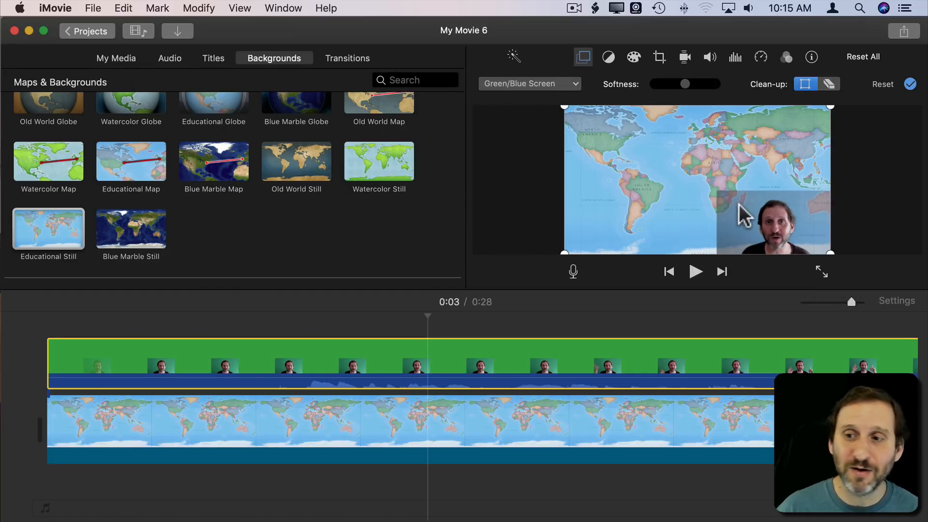
click(828, 83)
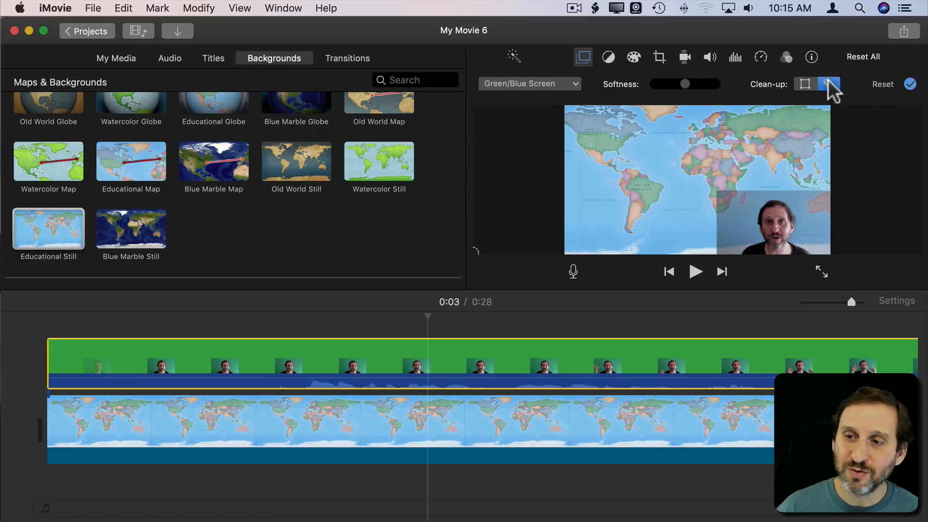
click(828, 83)
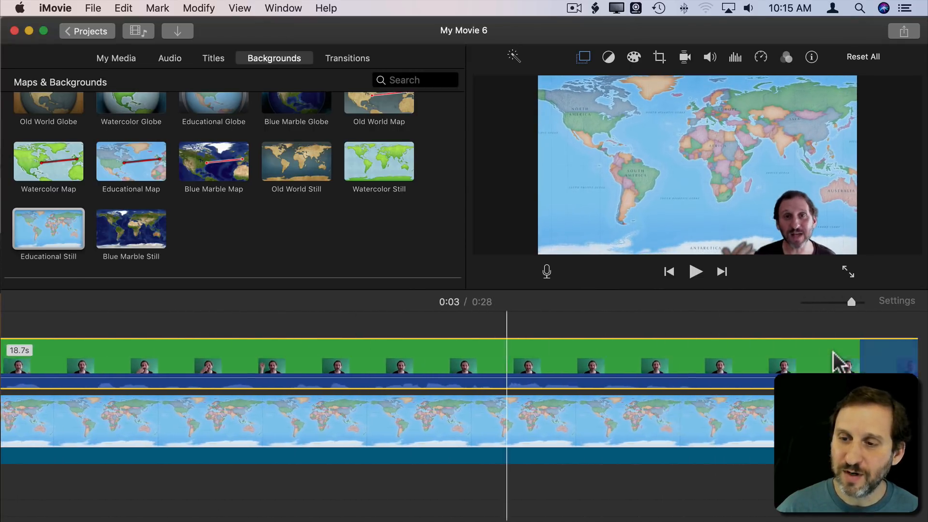
click(705, 367)
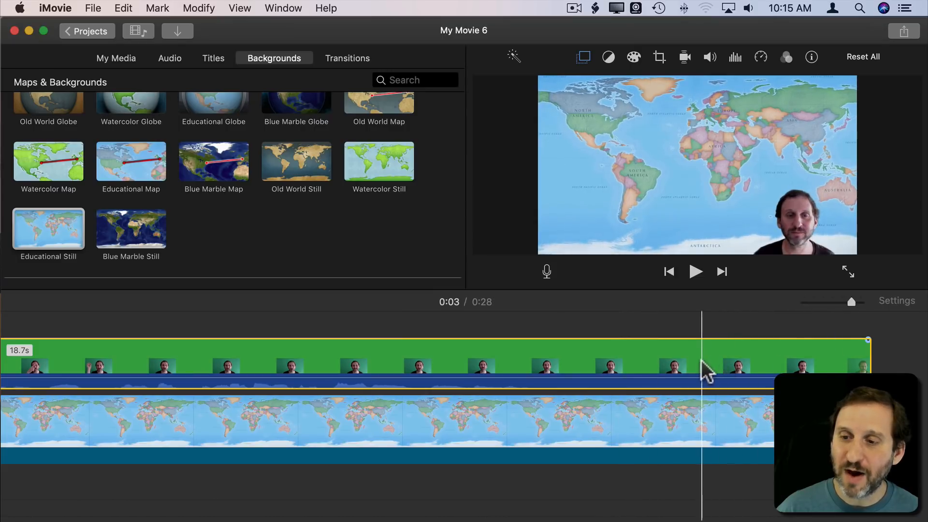